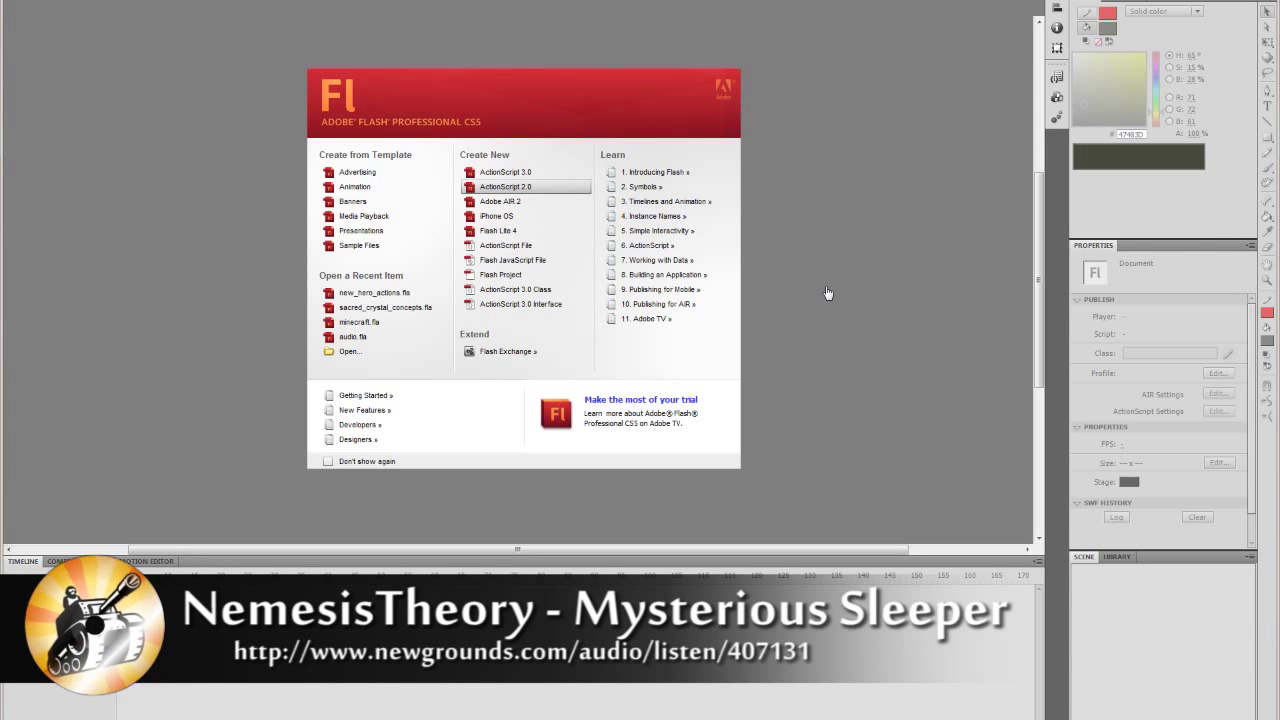
- Create a new blank ActionScript 2.0 document from the Welcome screen
{"action": "left_click", "coordinate": [504, 188]}
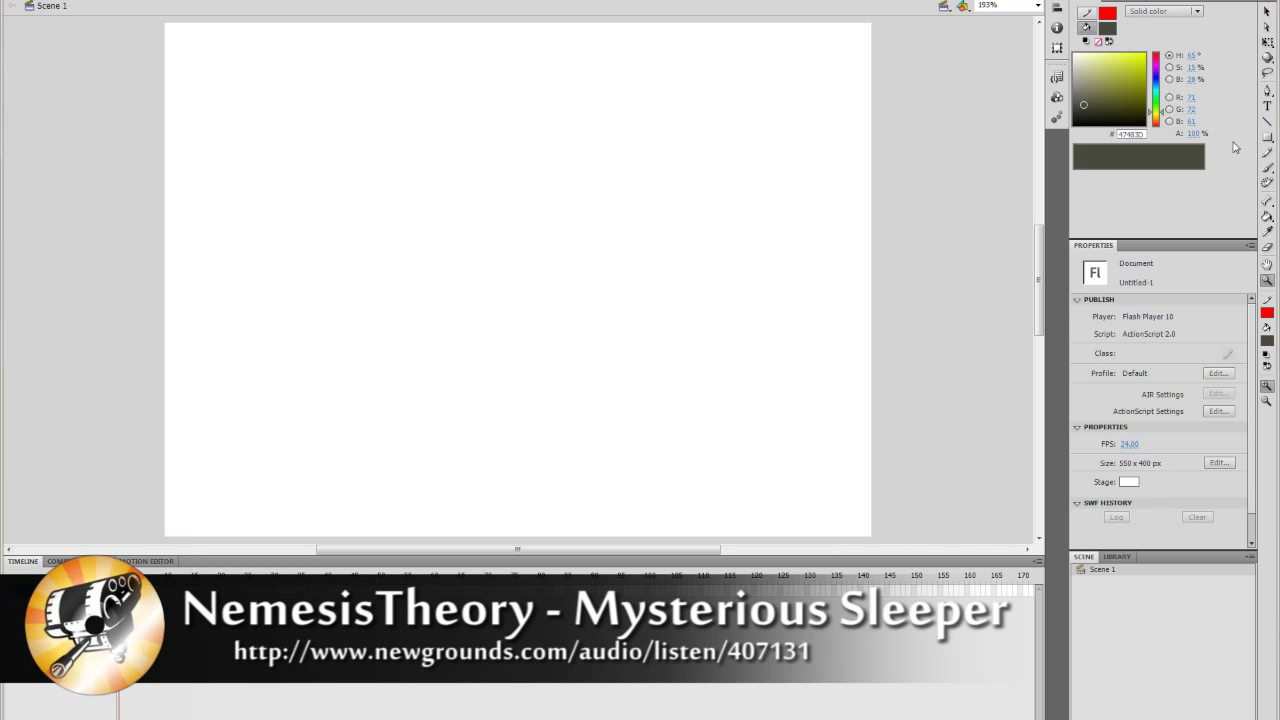
- Choose the Line tool with a black stroke and raise the stroke thickness to about 30
{"action": "left_click", "coordinate": [1110, 14]}
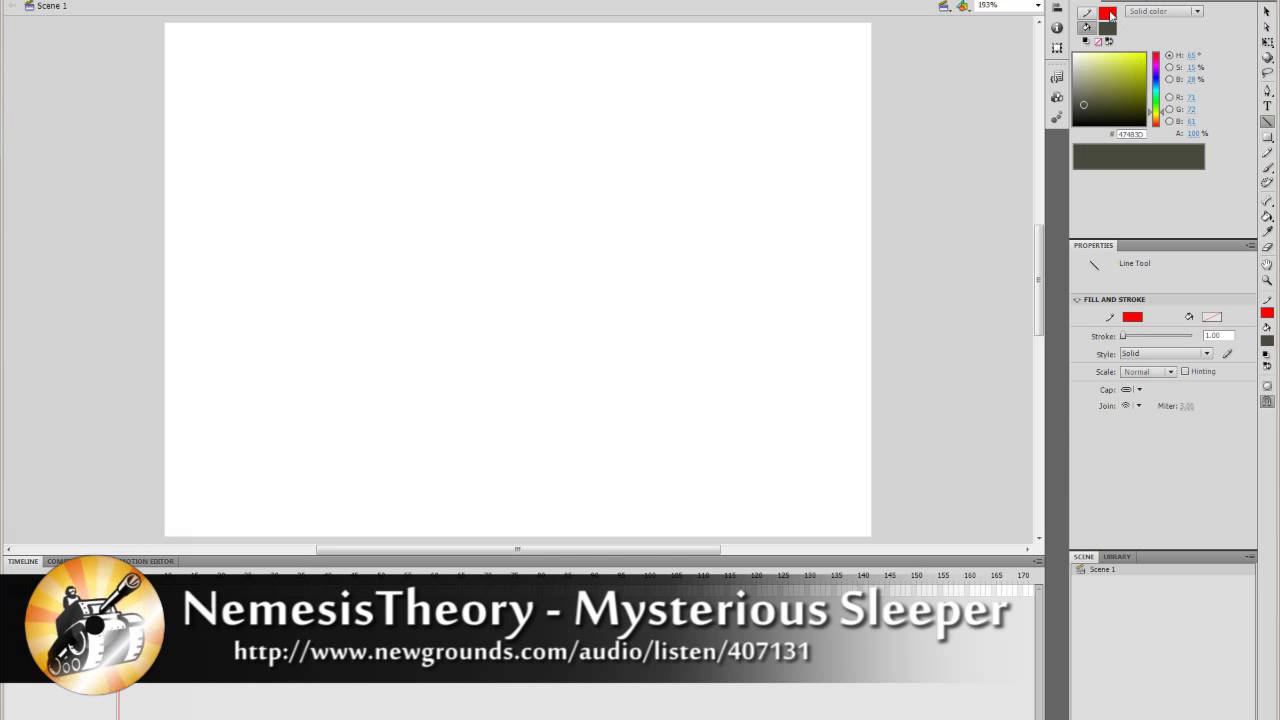
{"action": "left_click", "coordinate": [1086, 28]}
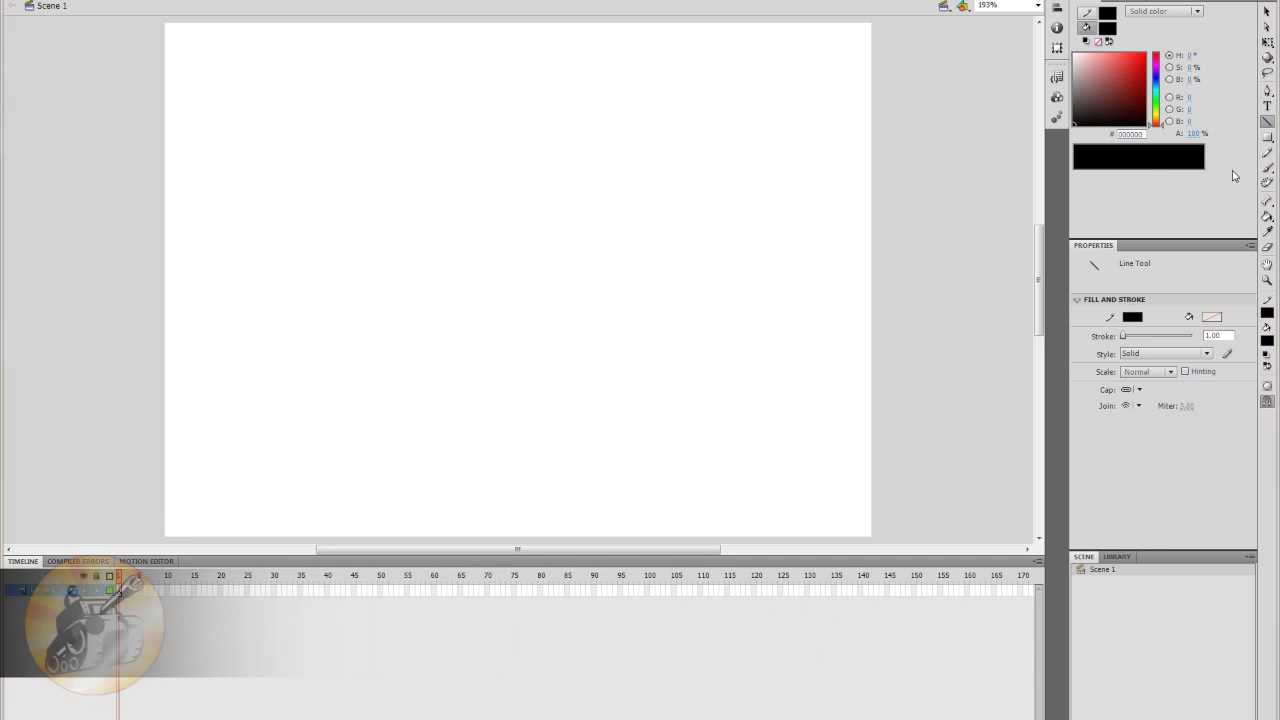
{"action": "left_click_drag", "start_coordinate": [1148, 336], "coordinate": [1136, 336]}
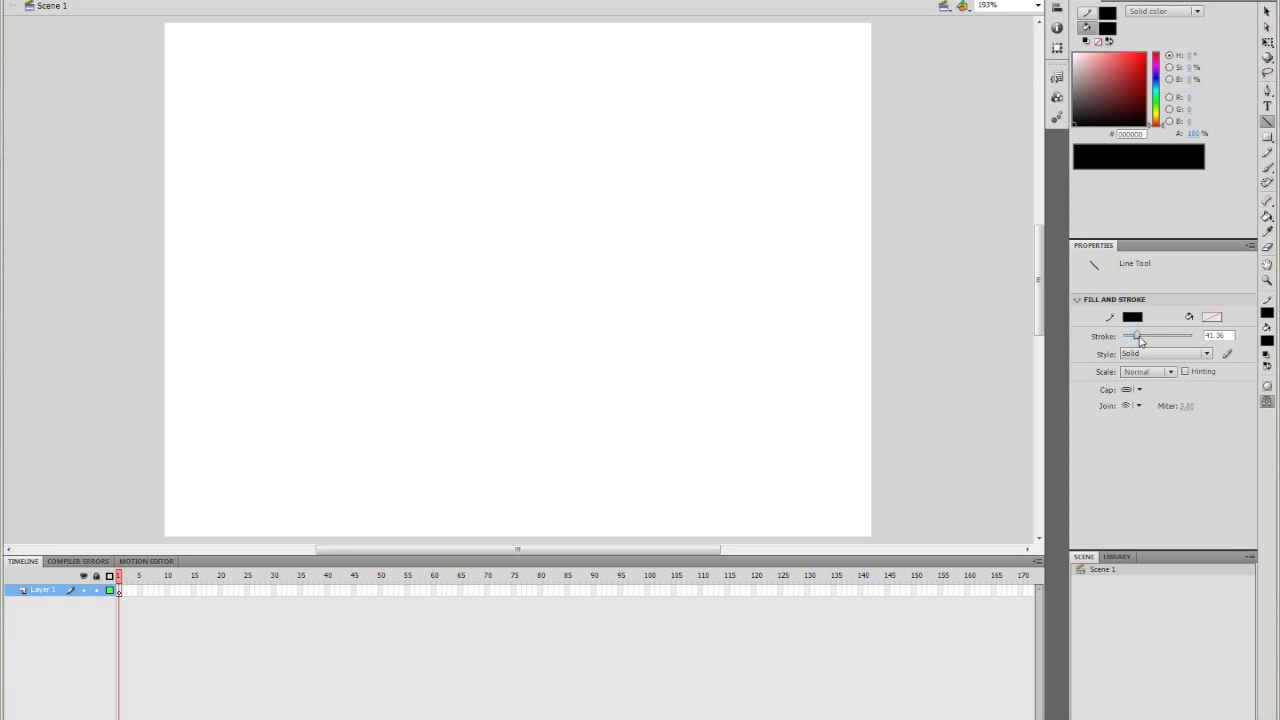
{"action": "left_click_drag", "start_coordinate": [1136, 336], "coordinate": [1144, 336]}
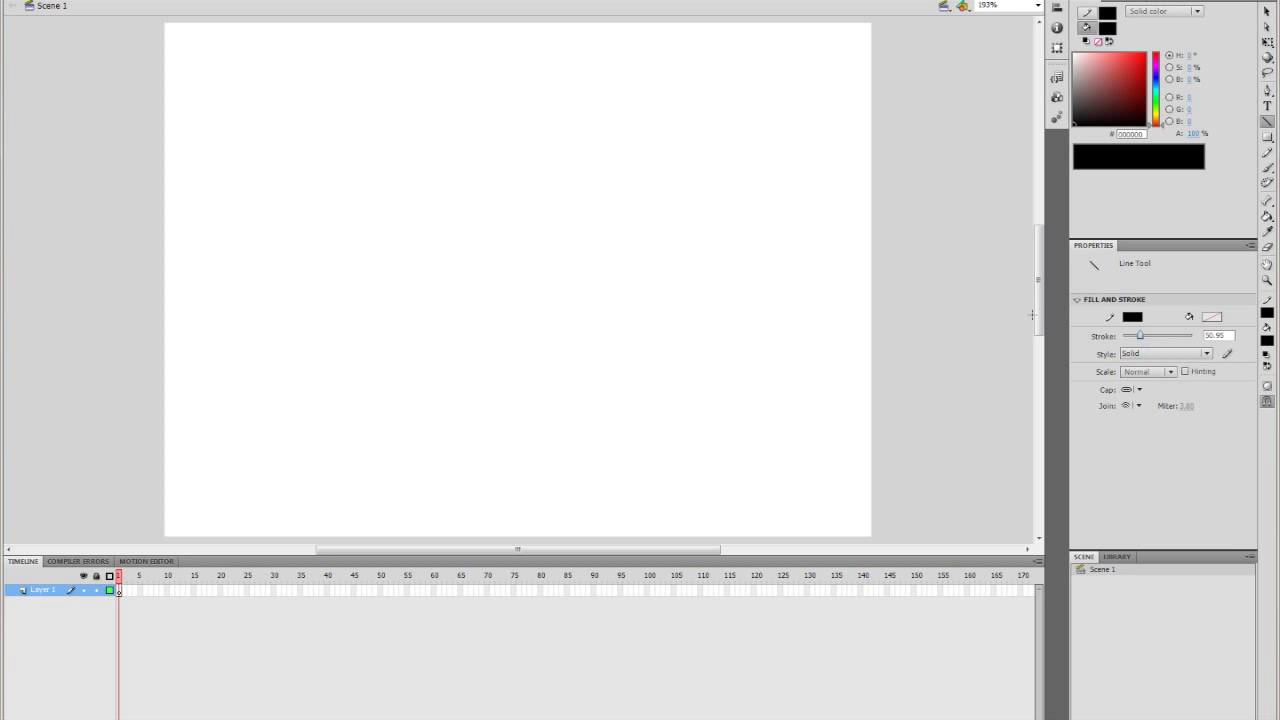
{"action": "triple_click", "coordinate": [1218, 336]}
{"action": "type", "text": "30"}
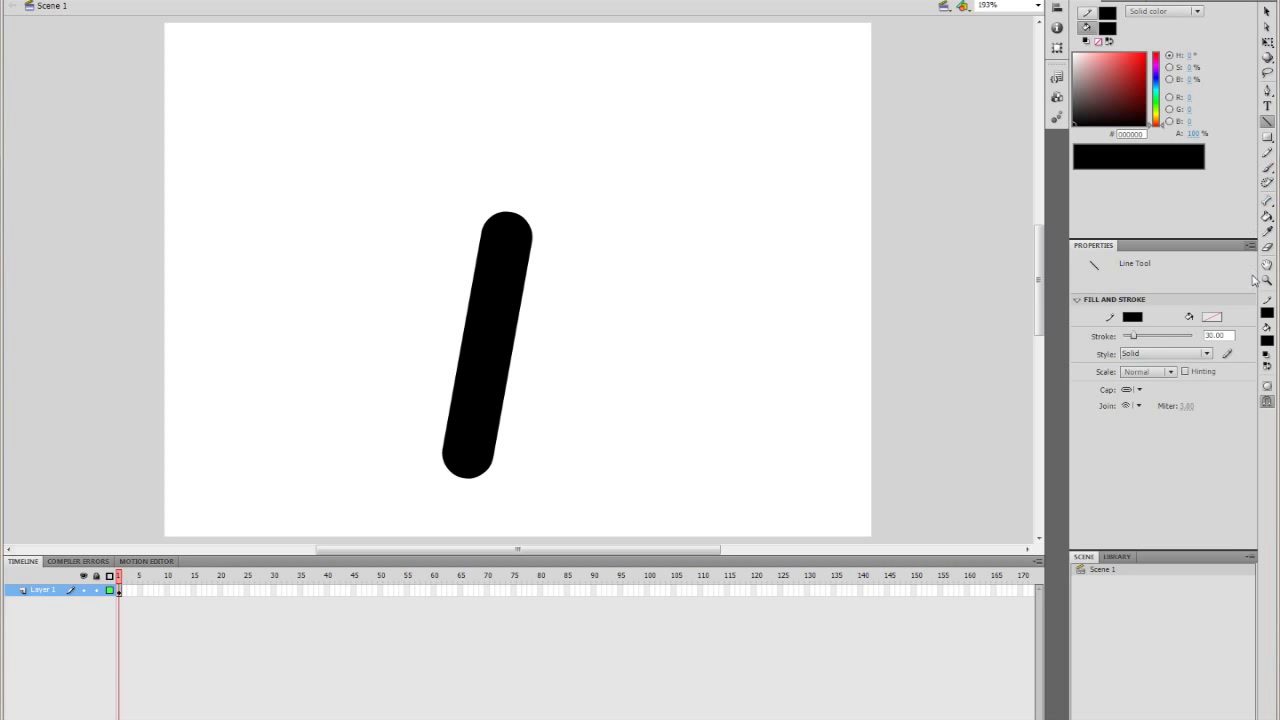
- Bend the thick line into an L-like joint with the Selection tool
{"action": "left_click", "coordinate": [1266, 216]}
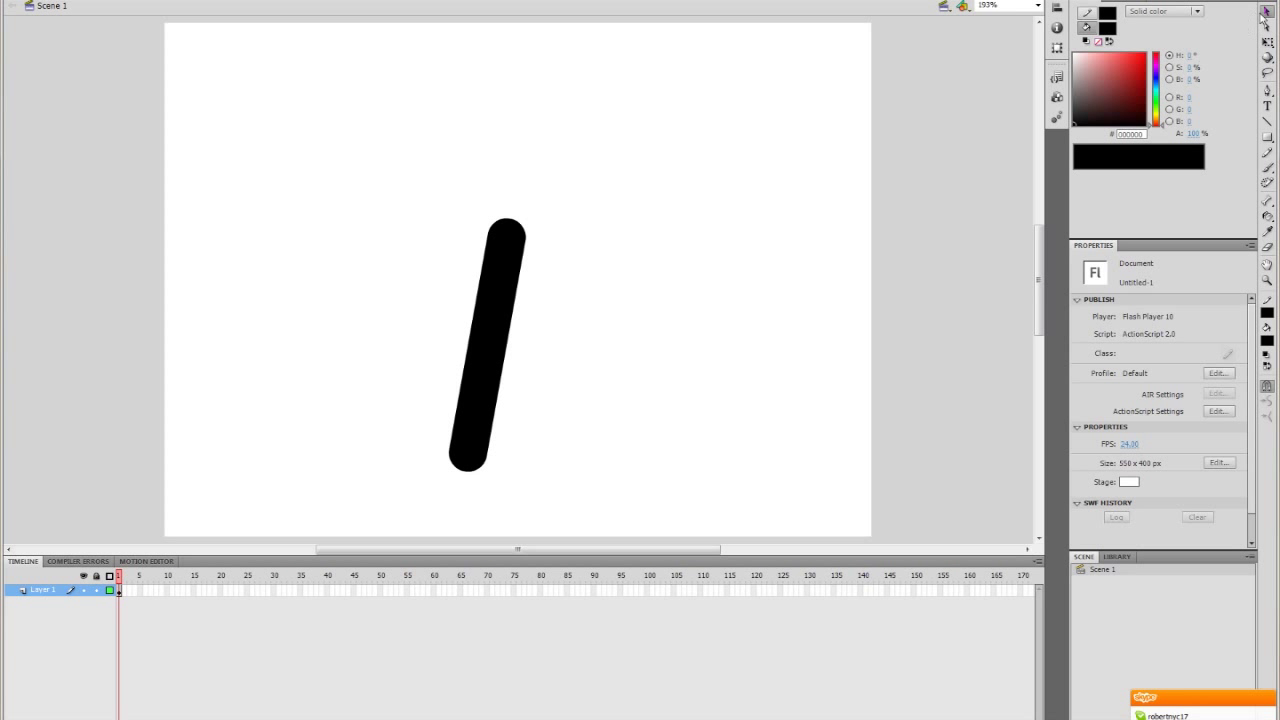
{"action": "left_click_drag", "start_coordinate": [470, 452], "coordinate": [664, 244]}
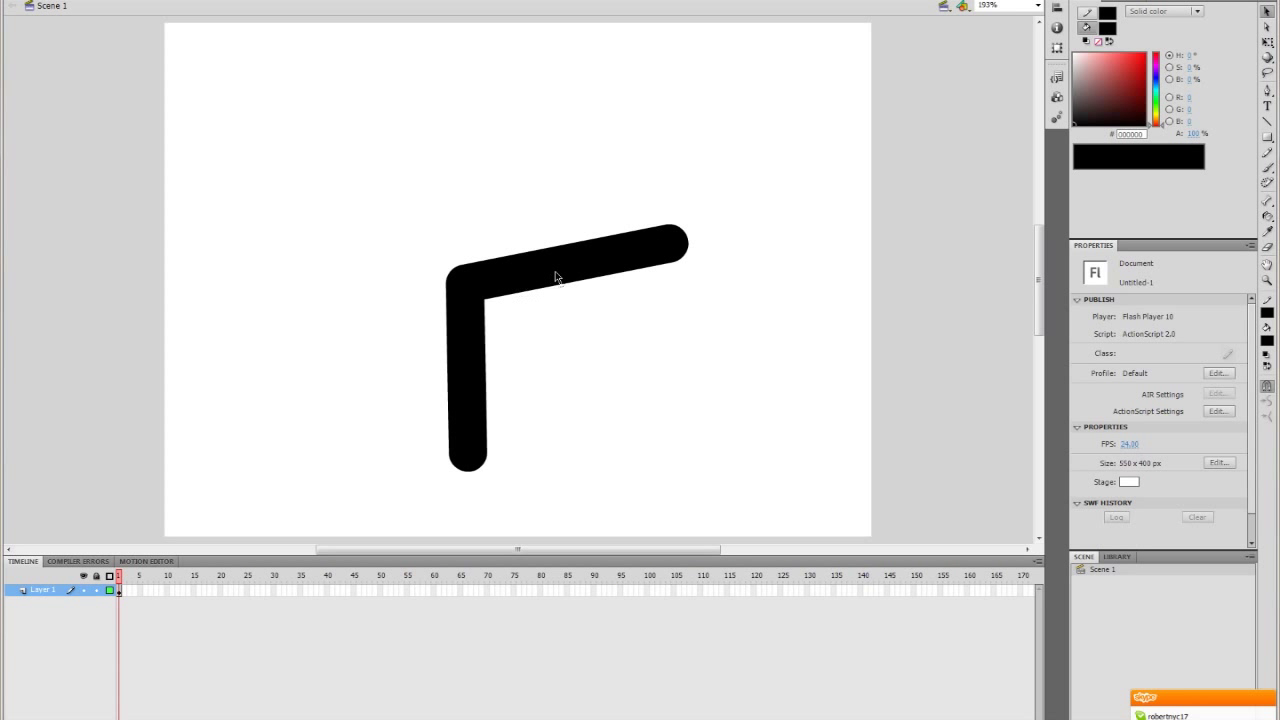
{"action": "mouse_move", "coordinate": [598, 264]}
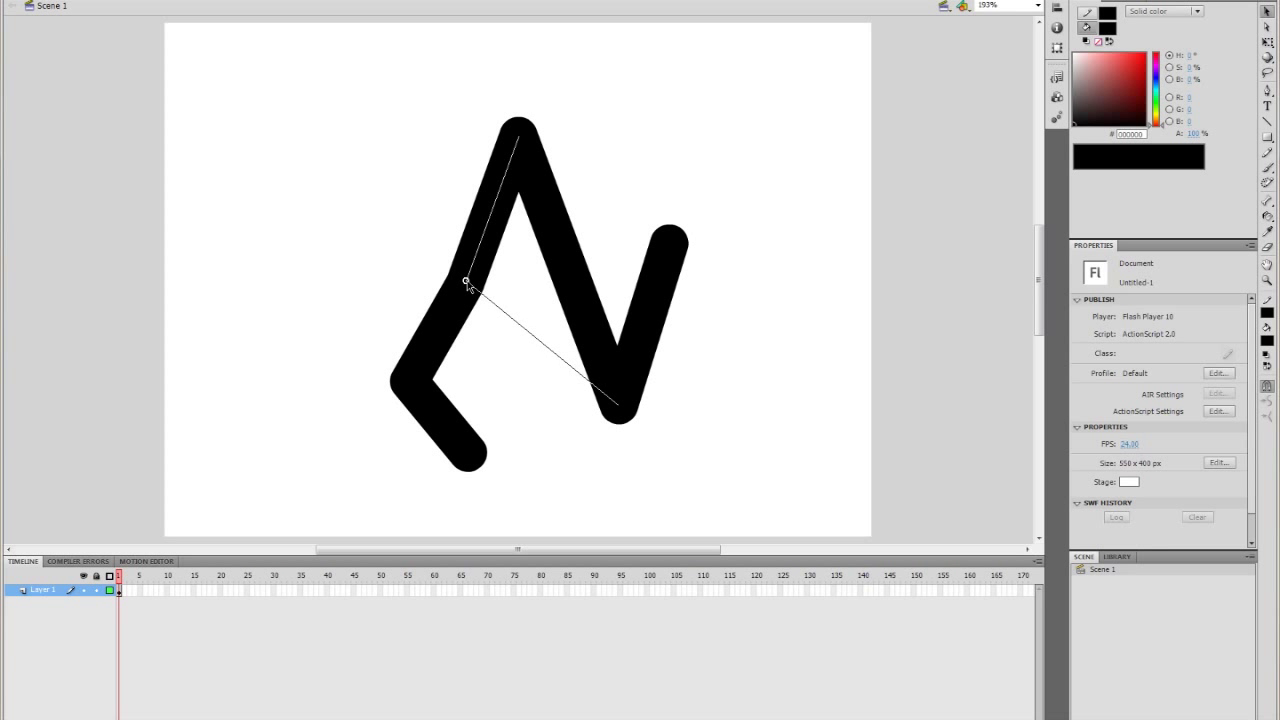
{"action": "mouse_move", "coordinate": [470, 288]}
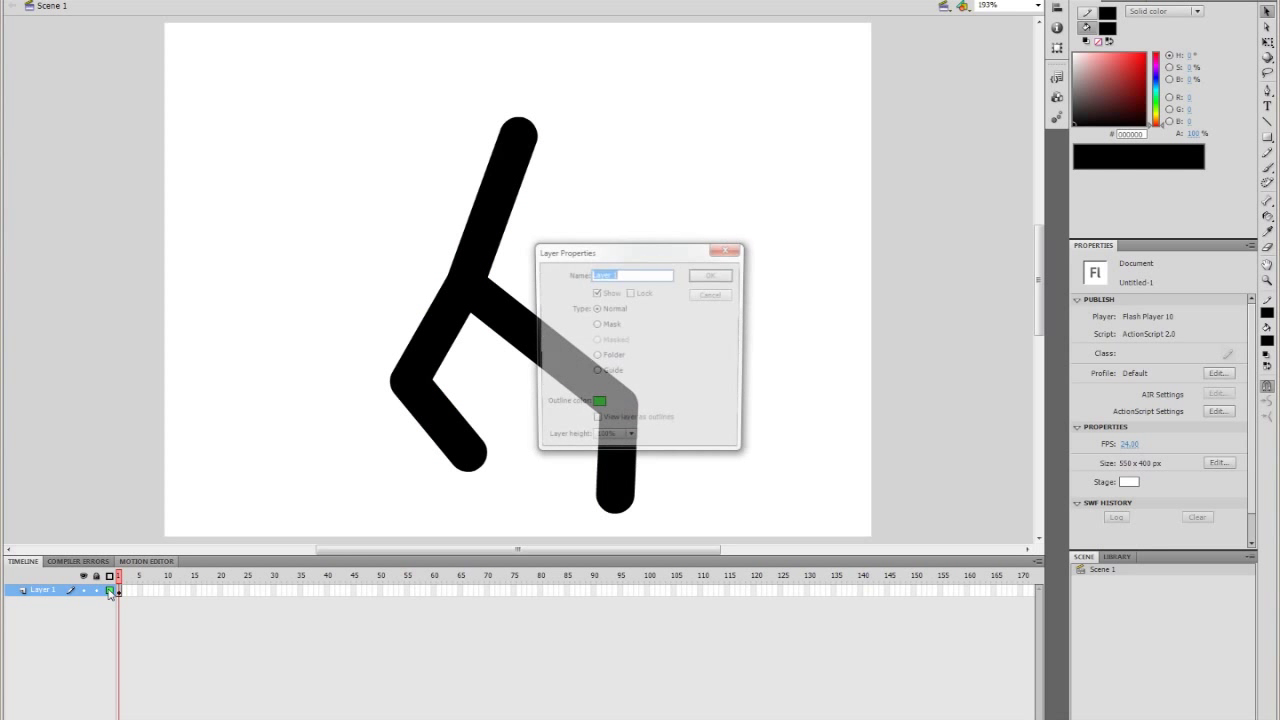
- Dismiss the Layer Properties dialog
{"action": "left_click", "coordinate": [598, 404]}
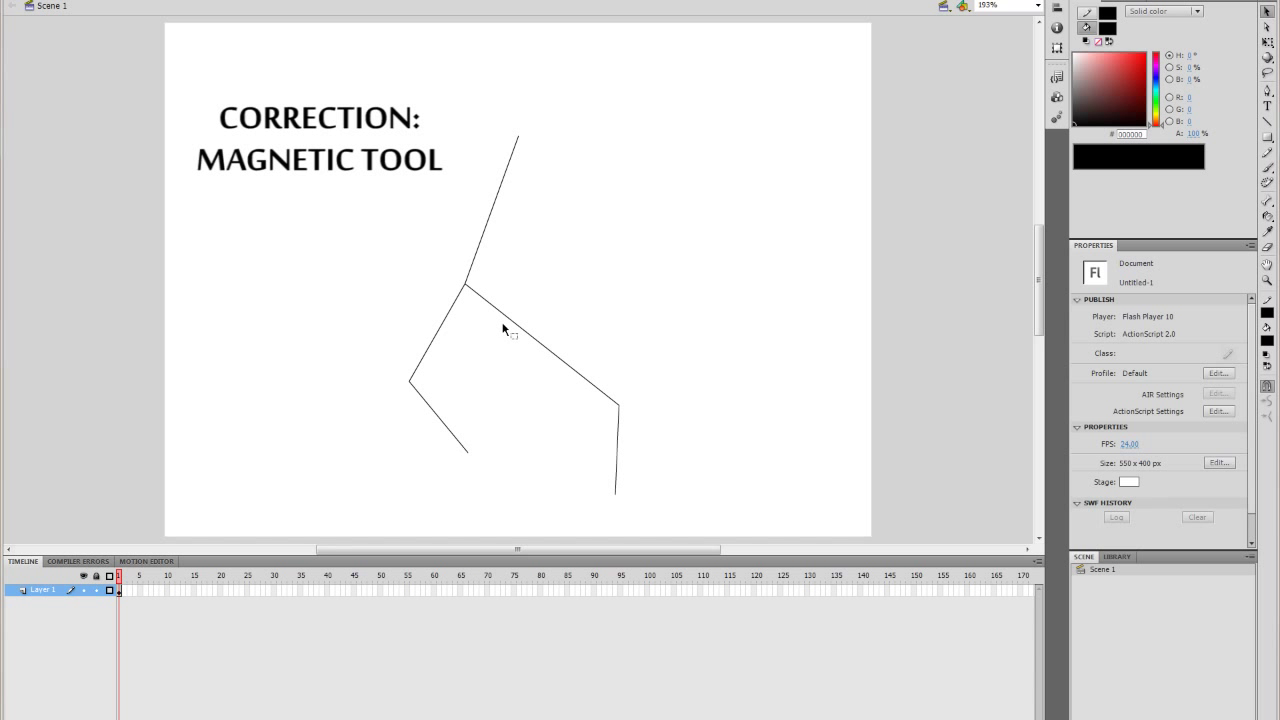
{"action": "mouse_move", "coordinate": [468, 460]}
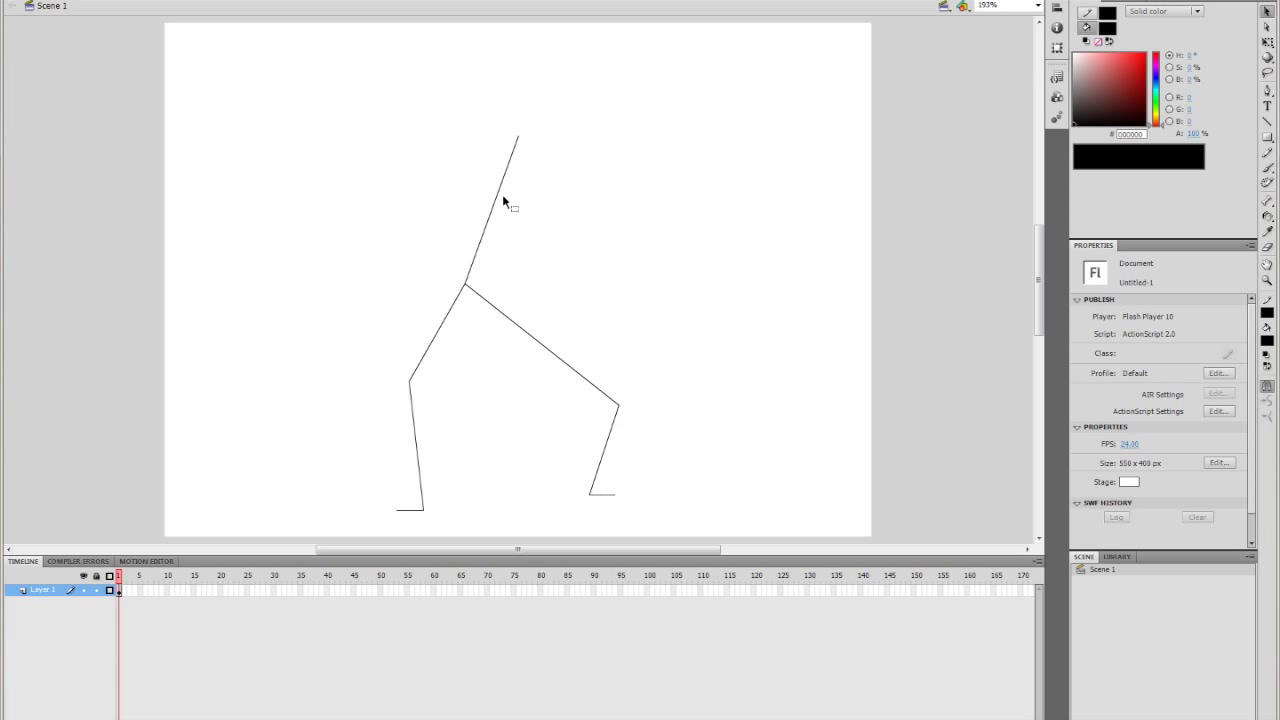
- Draw an arm line across the top and bend it down into arms at the figure's sides
{"action": "left_click_drag", "start_coordinate": [512, 136], "coordinate": [650, 216]}
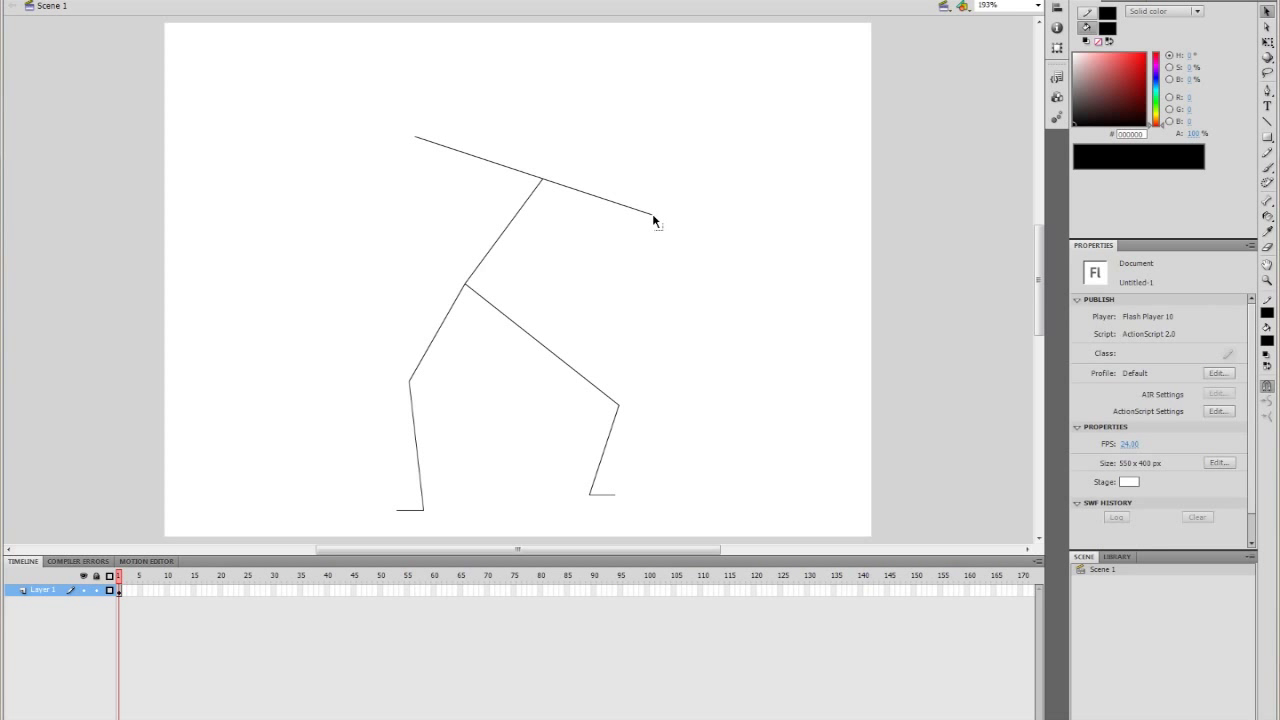
{"action": "left_click_drag", "start_coordinate": [656, 220], "coordinate": [548, 288]}
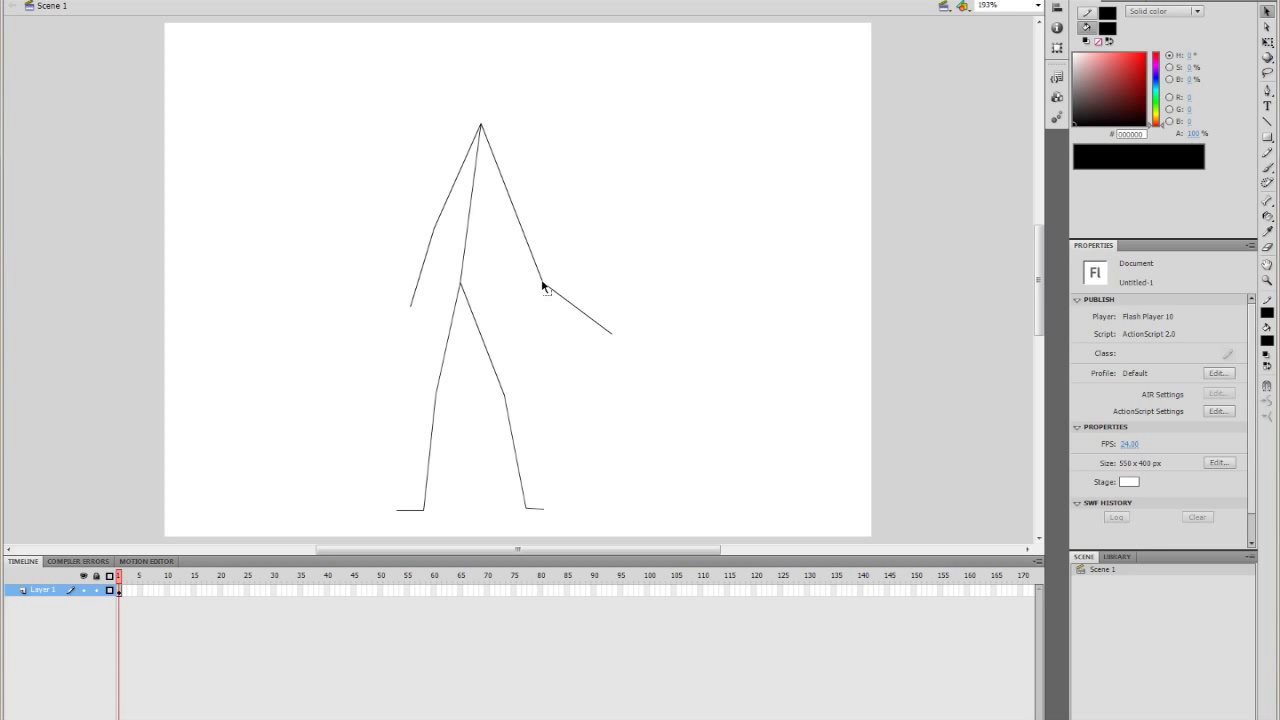
{"action": "left_click_drag", "start_coordinate": [544, 288], "coordinate": [612, 338]}
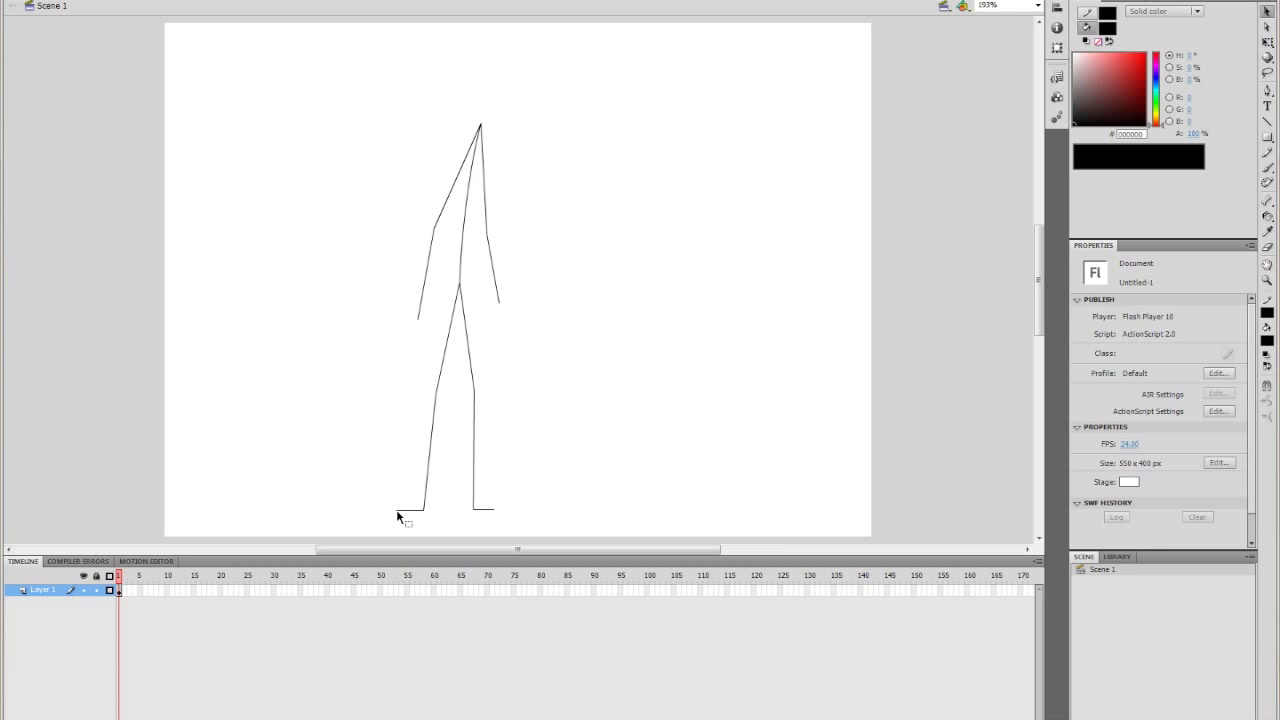
{"action": "mouse_move", "coordinate": [440, 404]}
{"action": "type", "text": "25"}
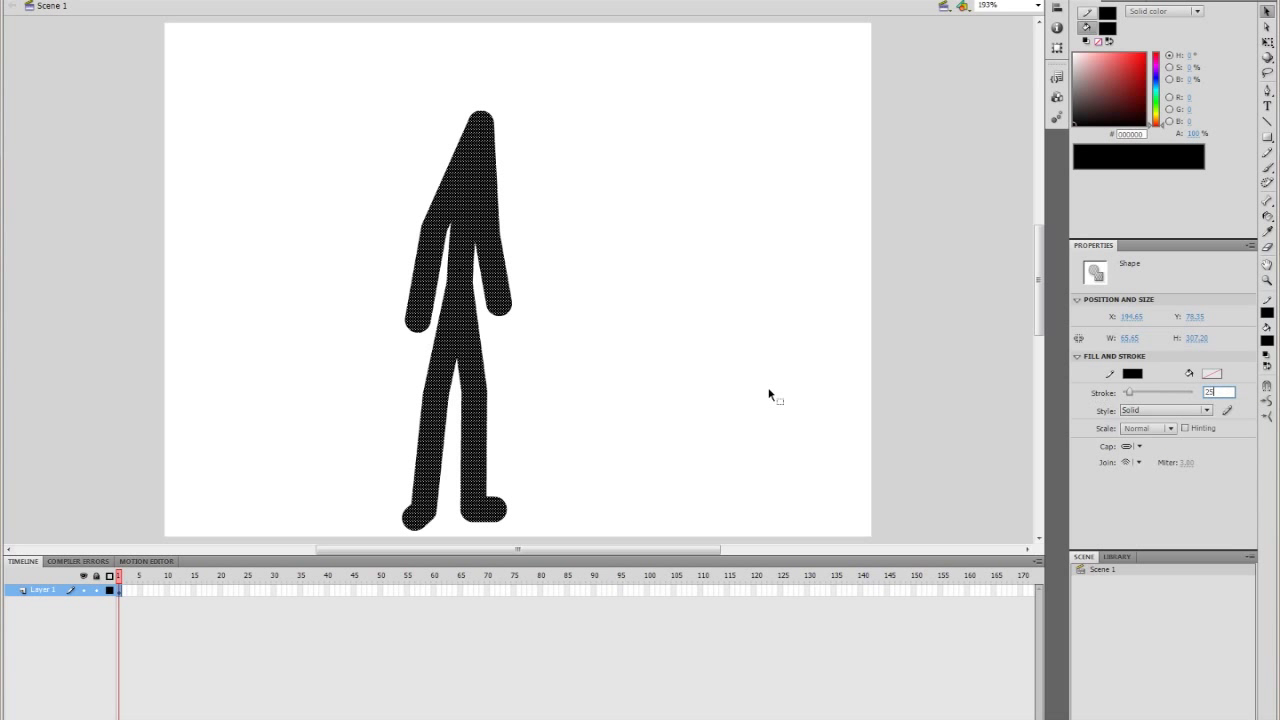
- Paint the remaining limbs of the figure in heavy black brush strokes
{"action": "left_click", "coordinate": [472, 432]}
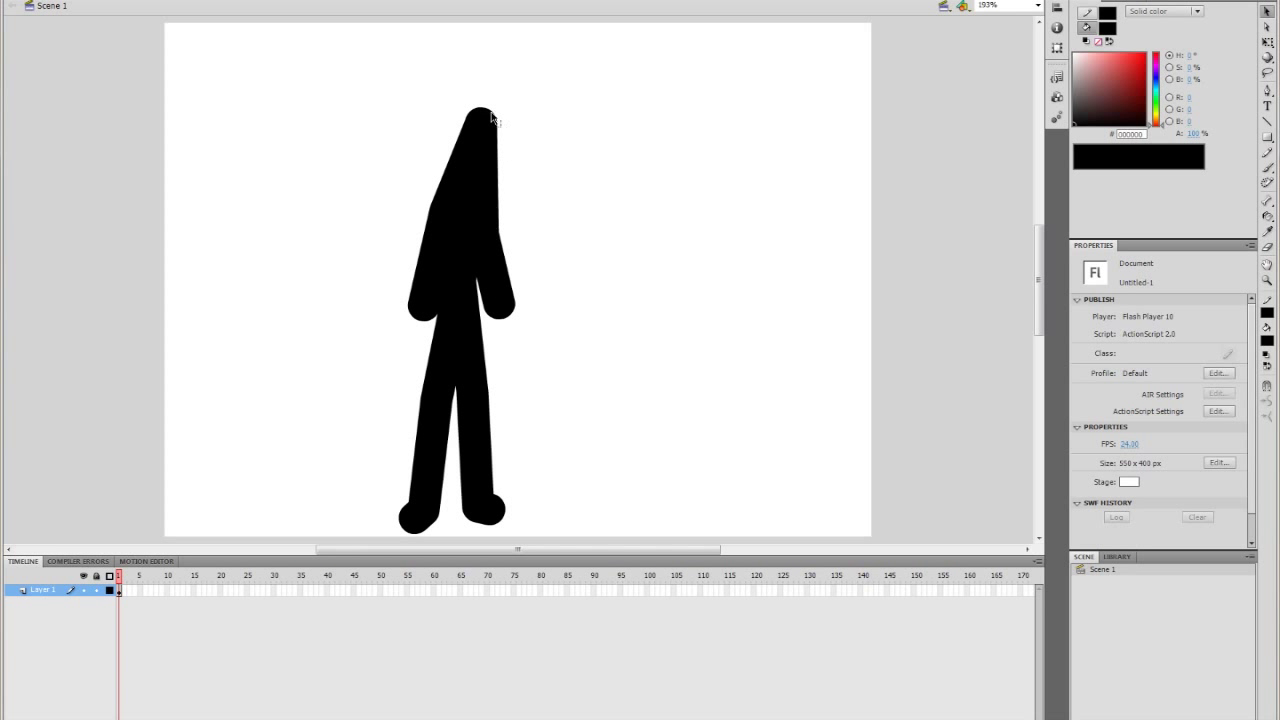
- Select the stick figure and add a second layer for the head
{"action": "left_click", "coordinate": [480, 130]}
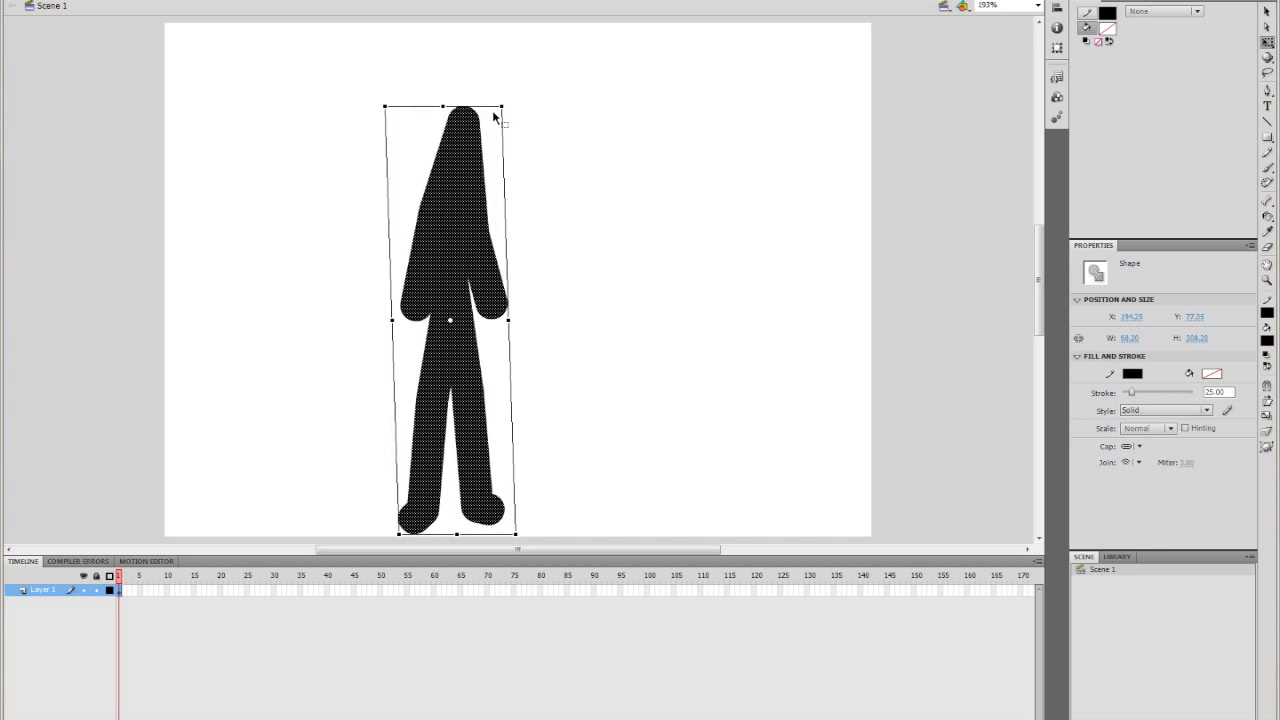
{"action": "left_click", "coordinate": [410, 460]}
{"action": "type", "text": "head"}
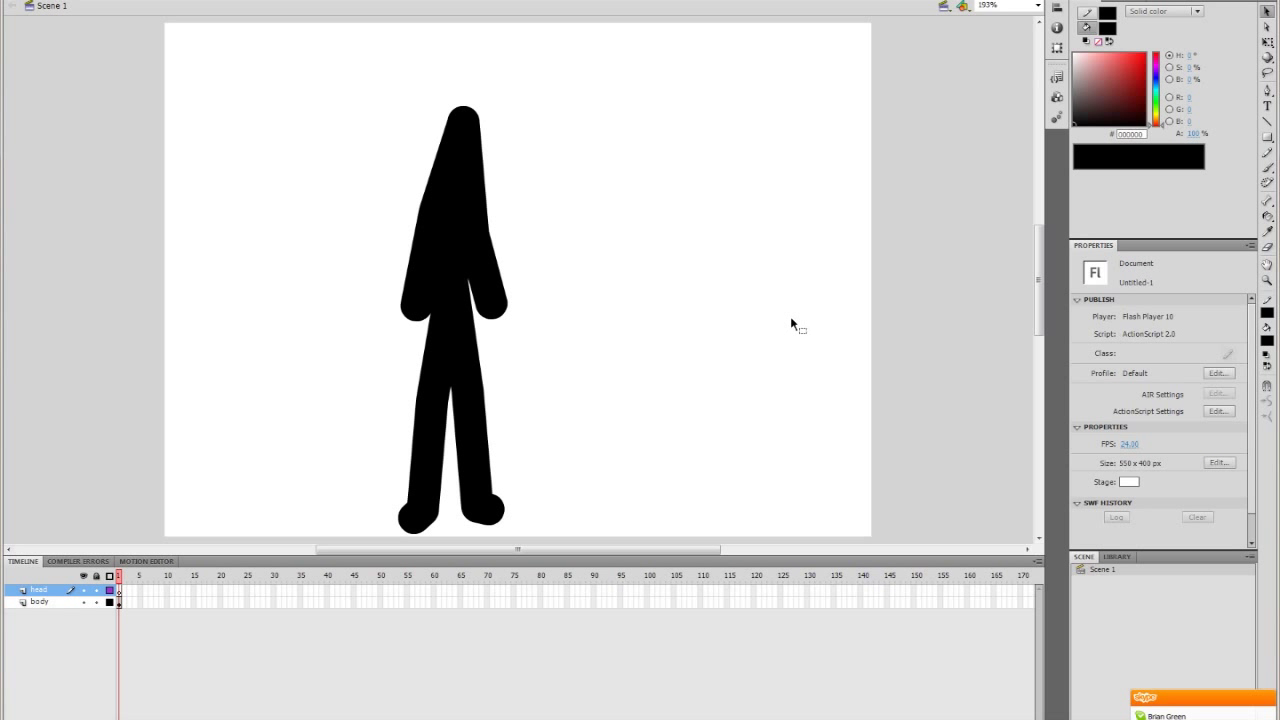
- Draw a solid black circle beside the figure with the Oval tool and select it
{"action": "left_click", "coordinate": [1268, 136]}
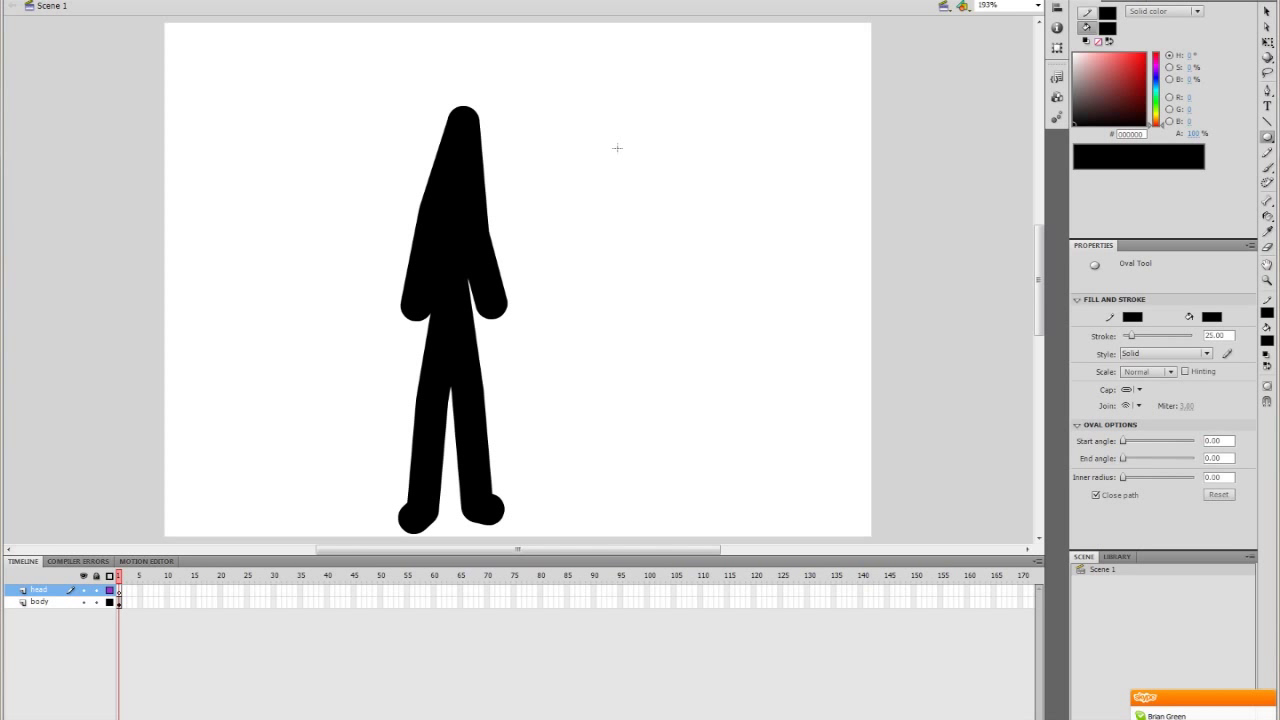
{"action": "left_click_drag", "start_coordinate": [616, 148], "coordinate": [736, 328]}
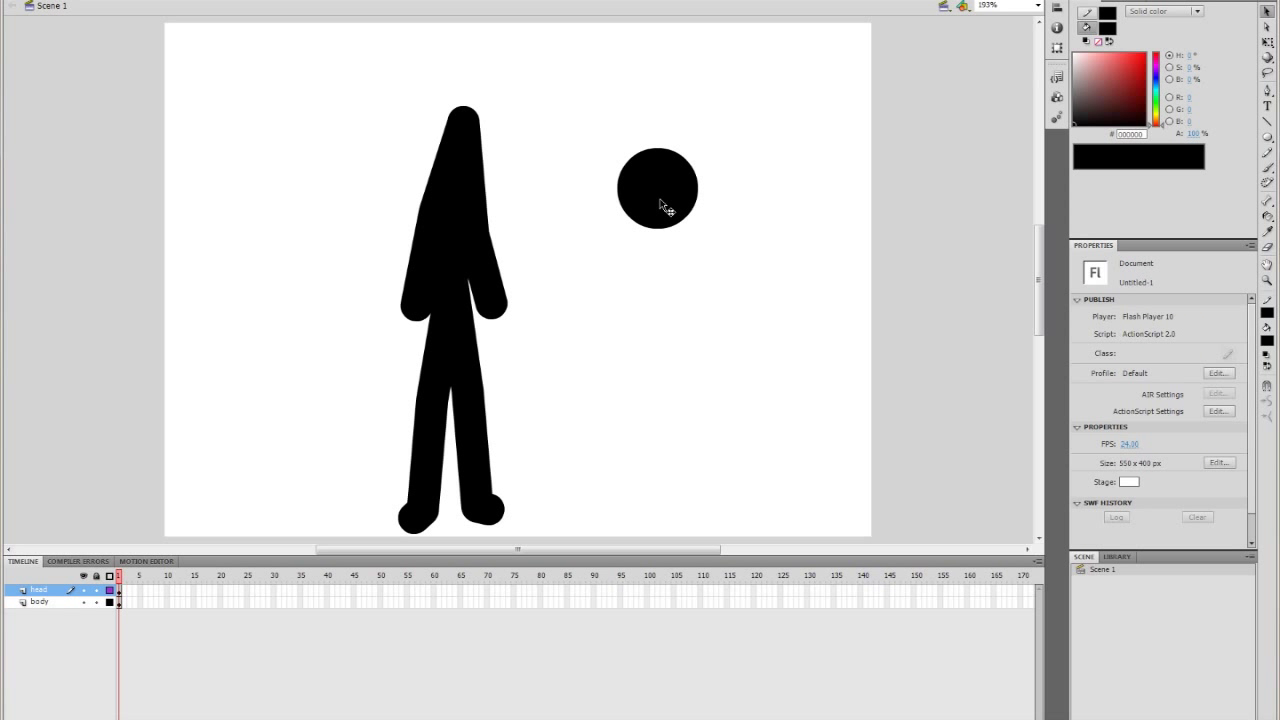
{"action": "left_click", "coordinate": [656, 188]}
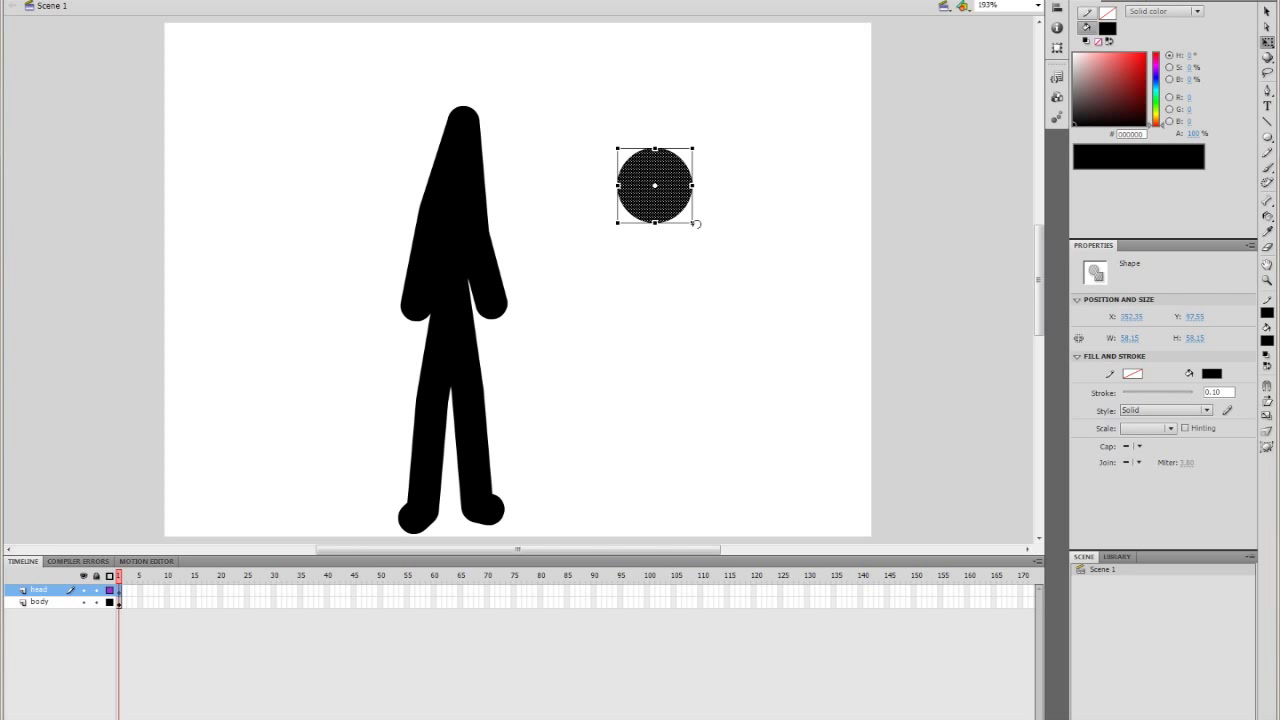
{"action": "left_click", "coordinate": [688, 244]}
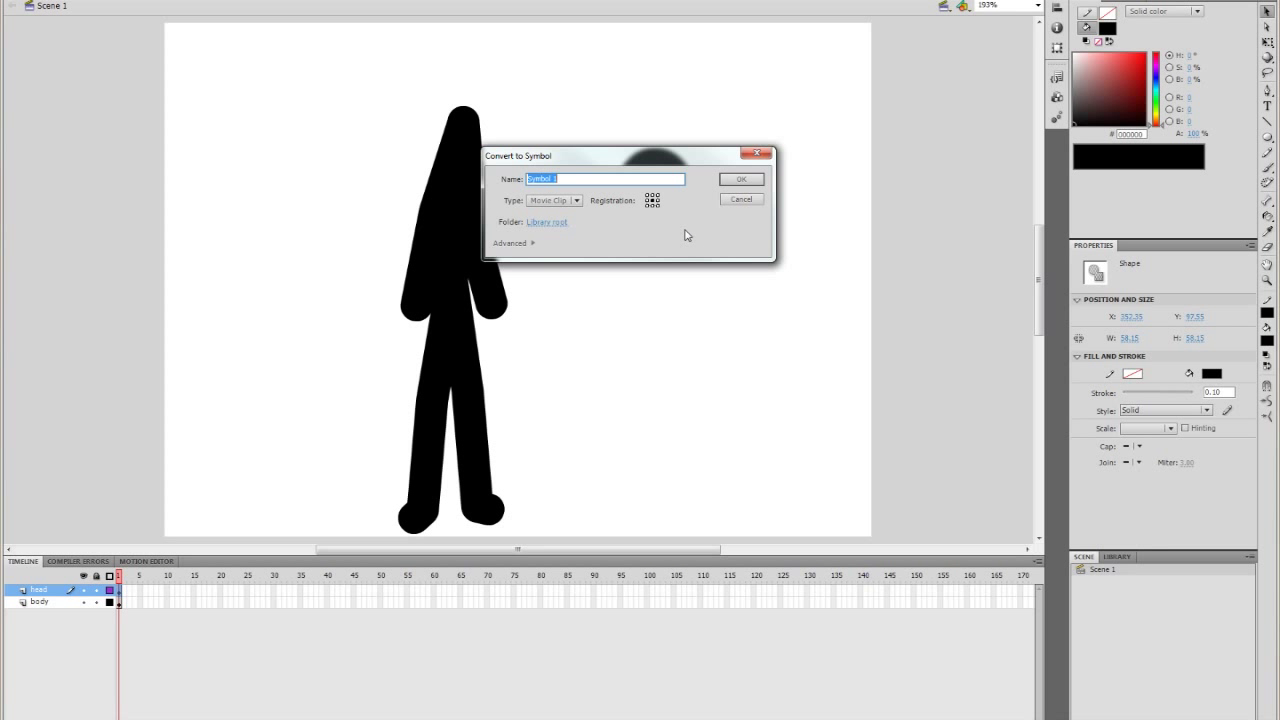
- Name the new Movie Clip symbol 'stick head' and confirm it
{"action": "type", "text": "stick_"}
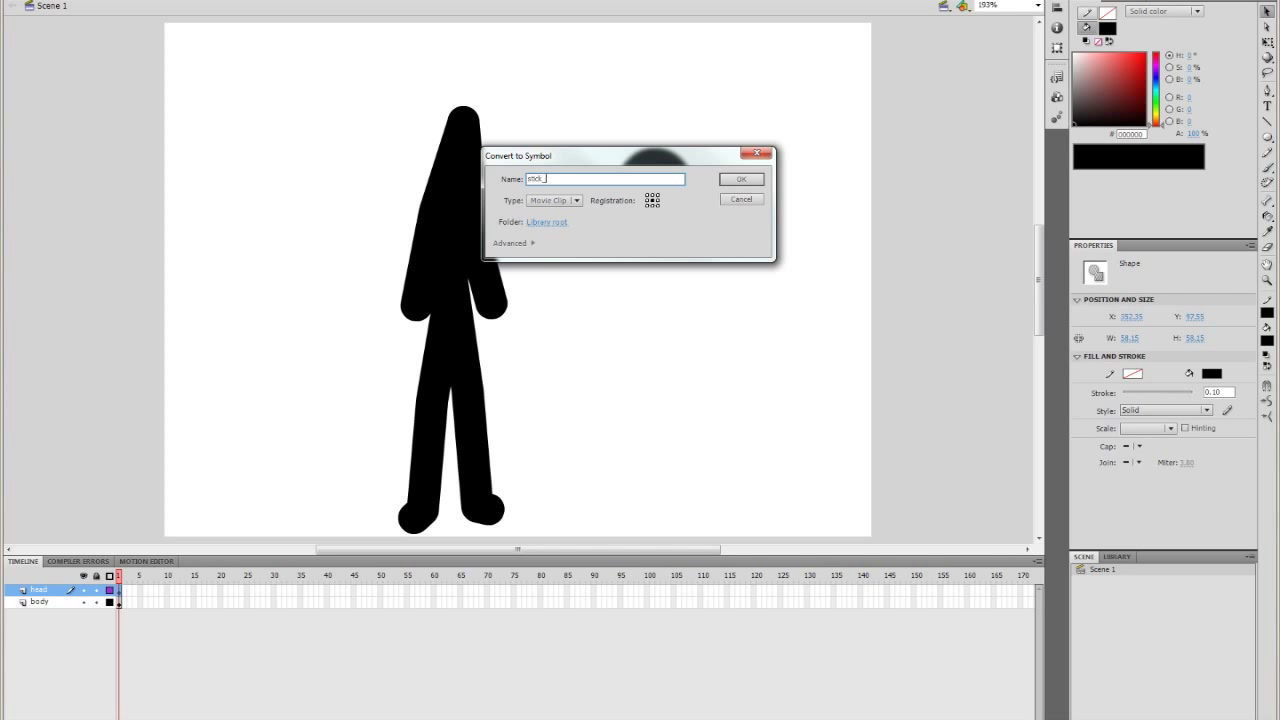
{"action": "type", "text": "head"}
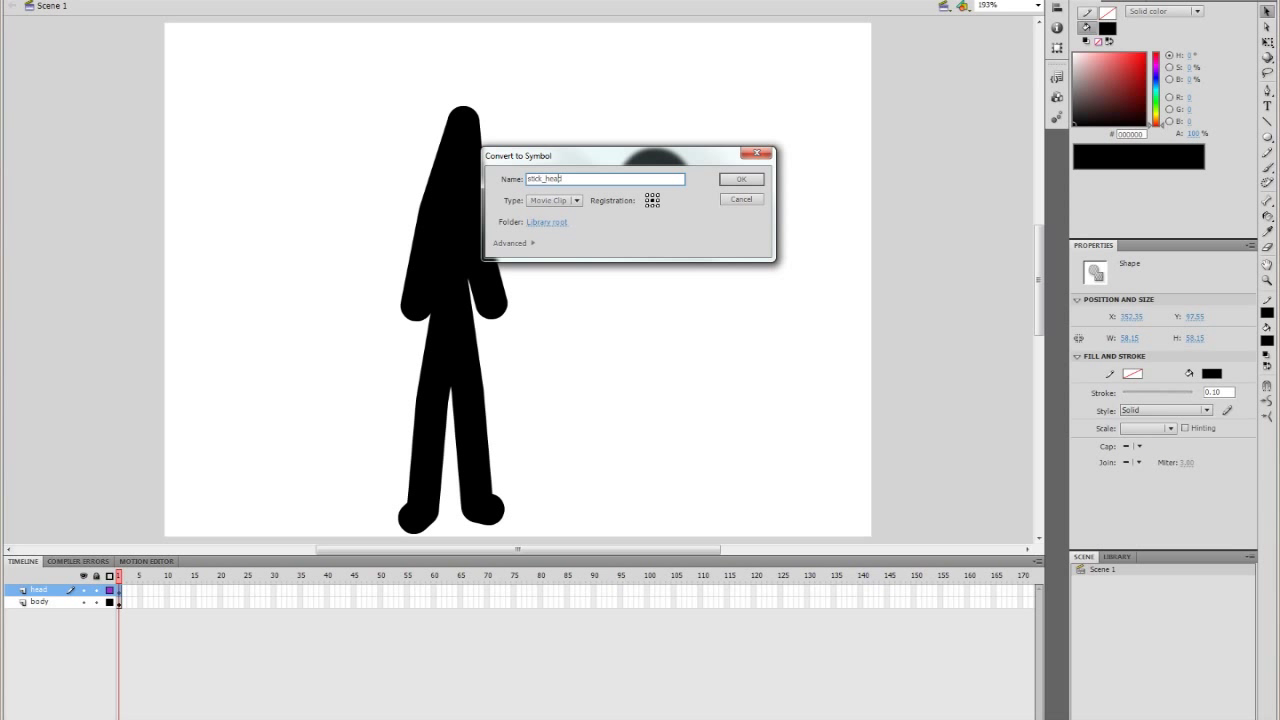
{"action": "type", "text": "stick head"}
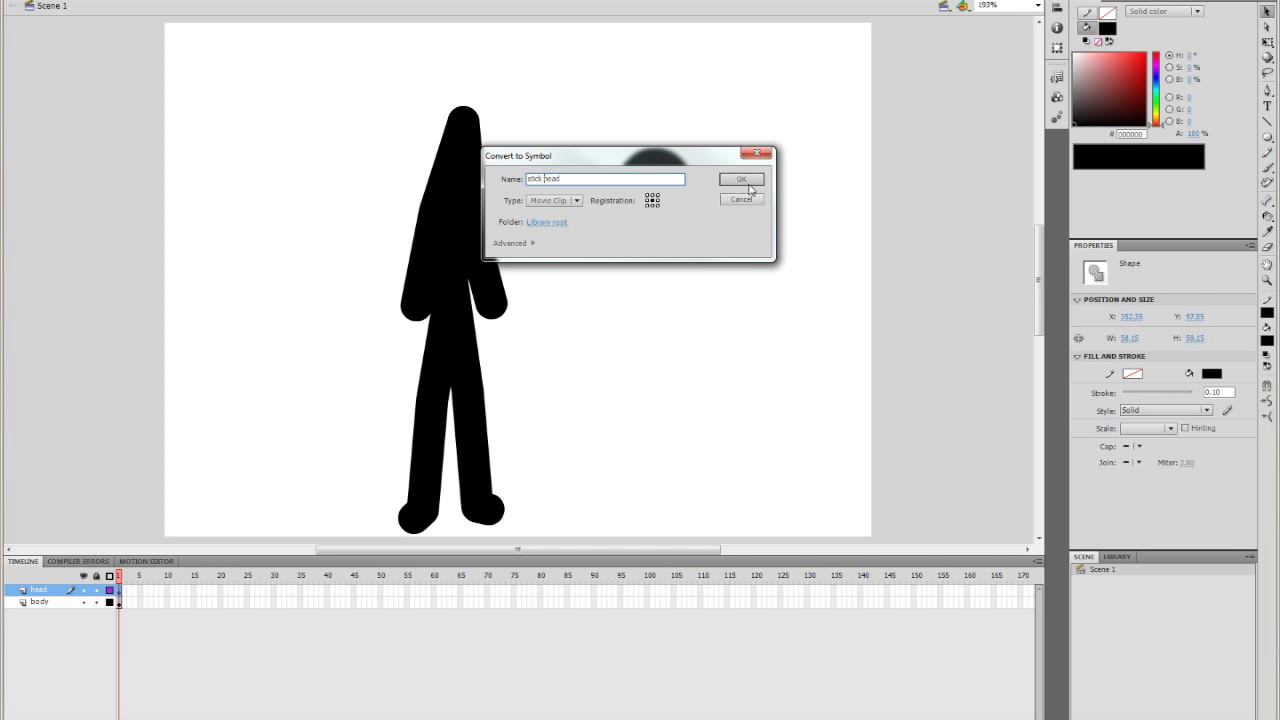
{"action": "left_click", "coordinate": [740, 180]}
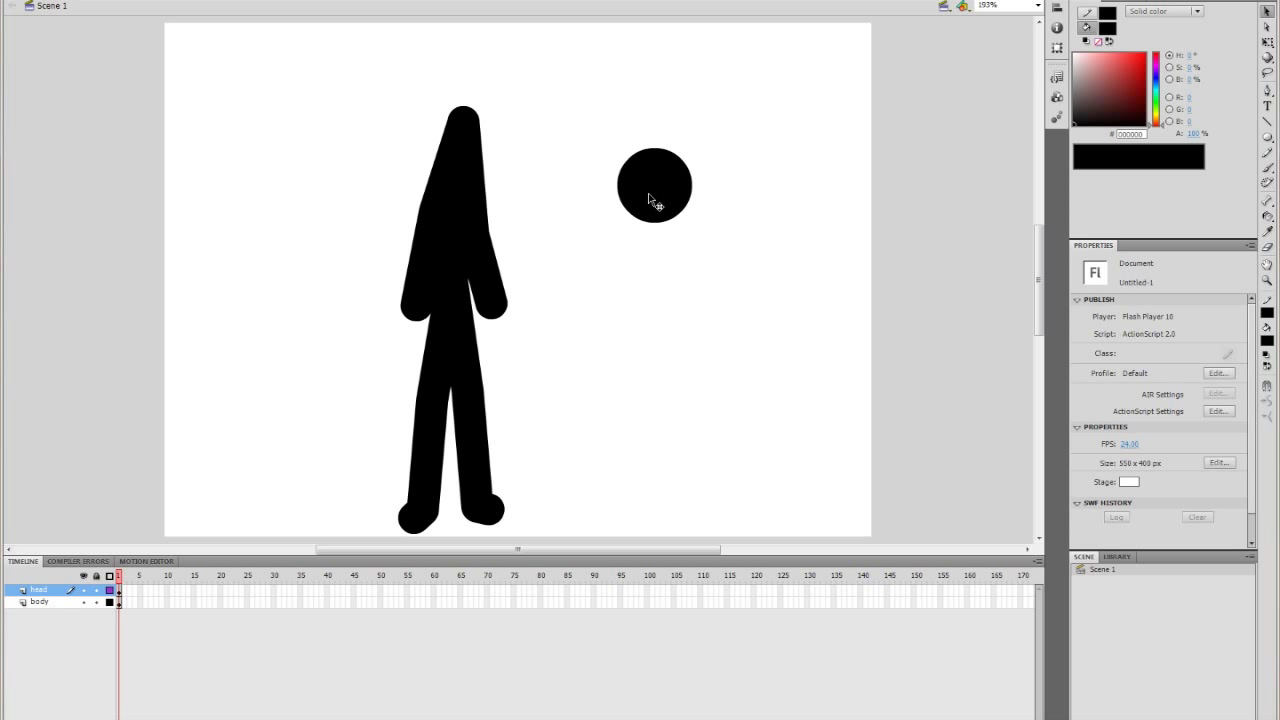
- Drag the stick head symbol onto the top of the body, then reach for the File menu to save
{"action": "left_click_drag", "start_coordinate": [654, 184], "coordinate": [468, 90]}
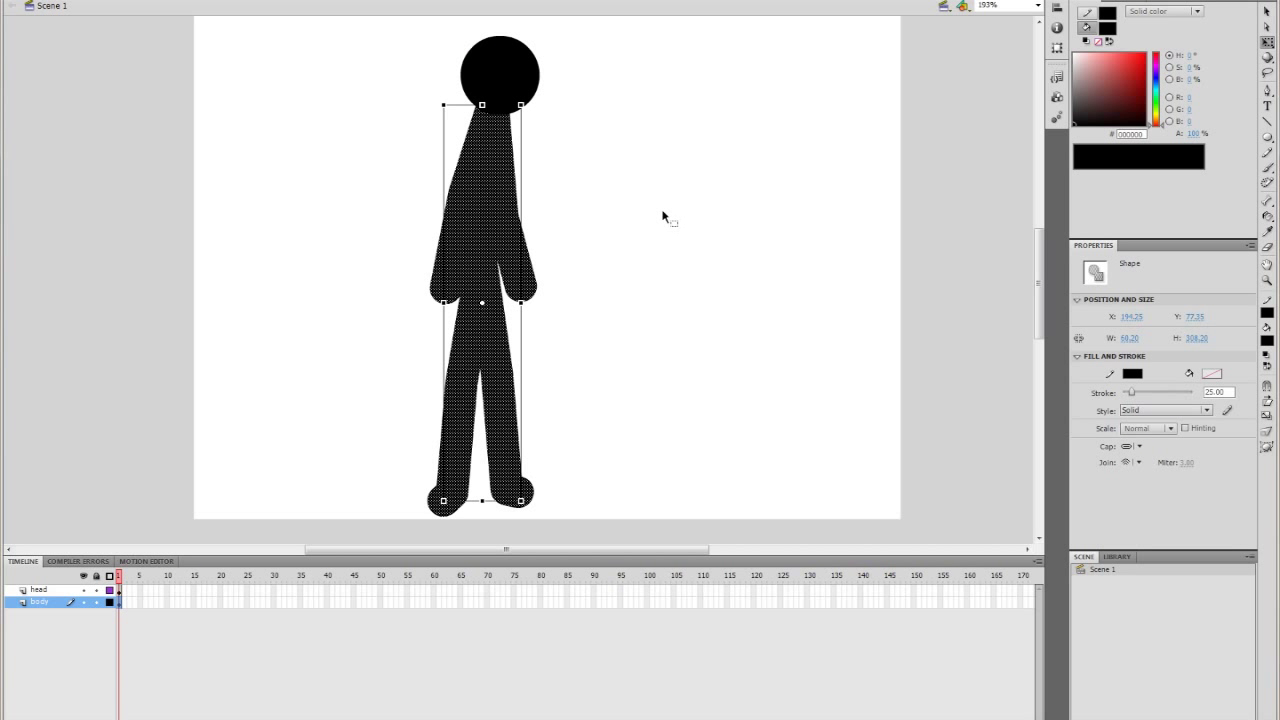
{"action": "triple_click", "coordinate": [1216, 392]}
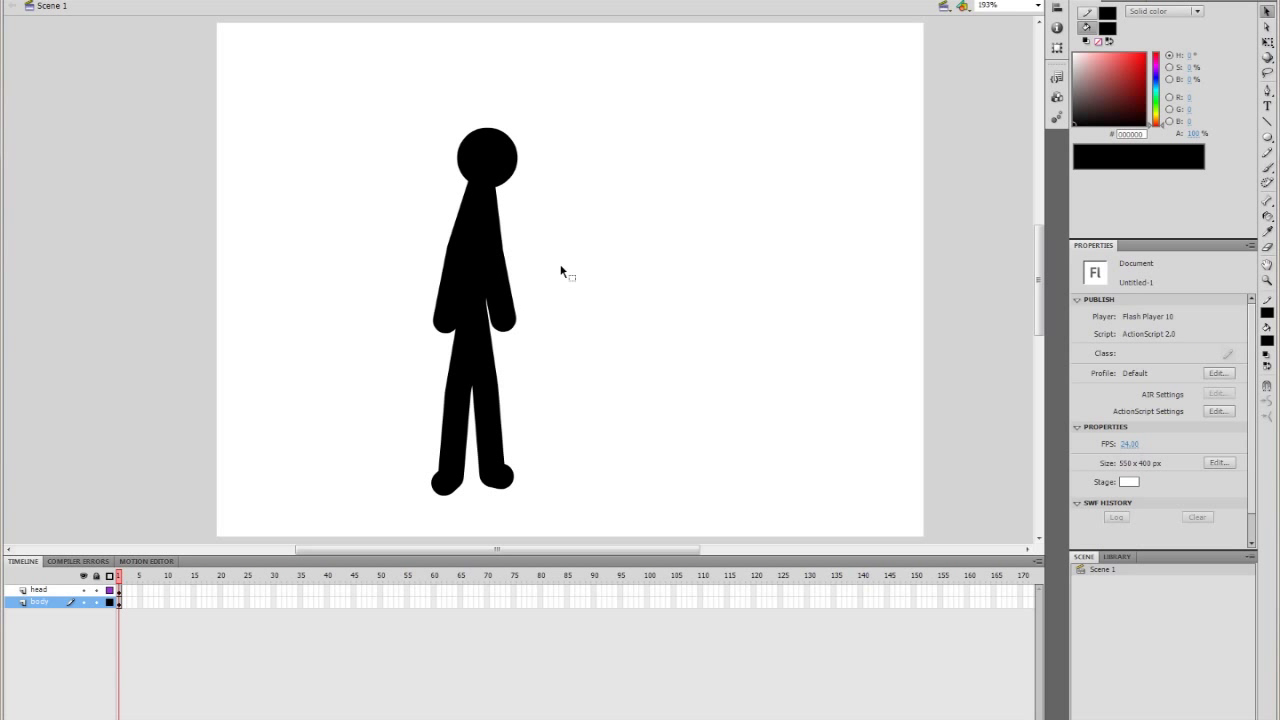
{"action": "mouse_move", "coordinate": [584, 166]}
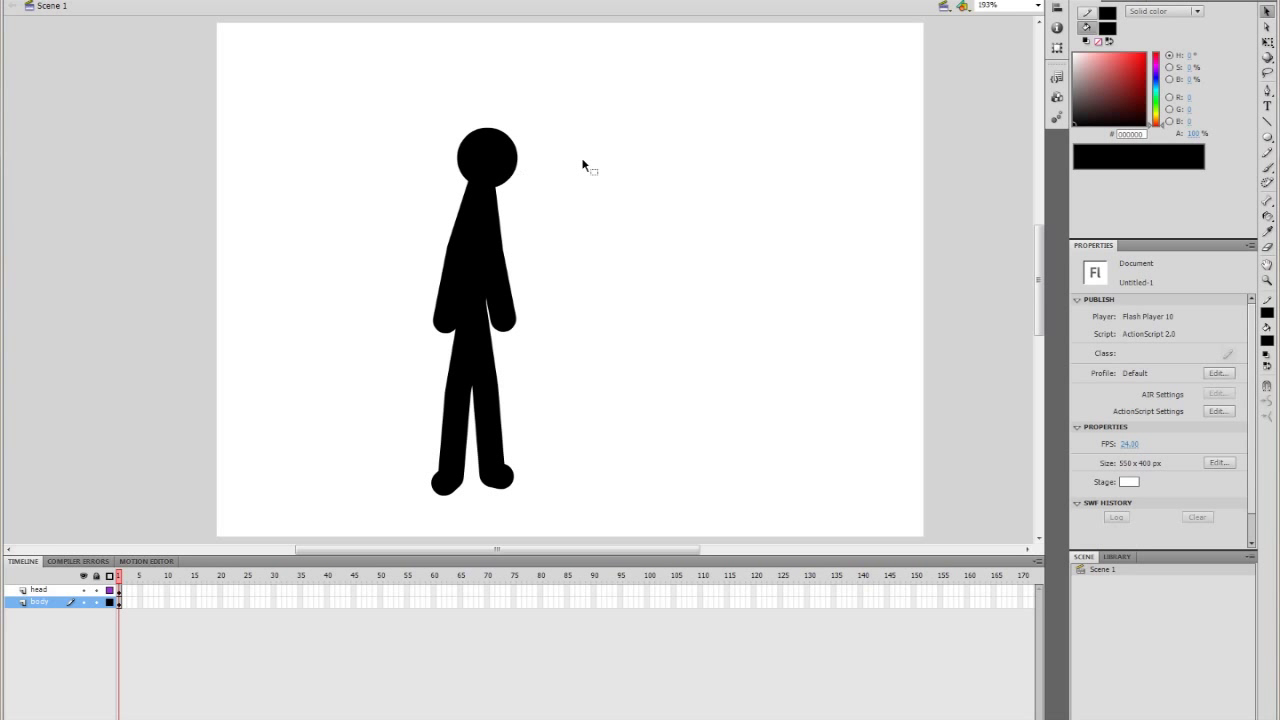
{"action": "left_click", "coordinate": [30, 4]}
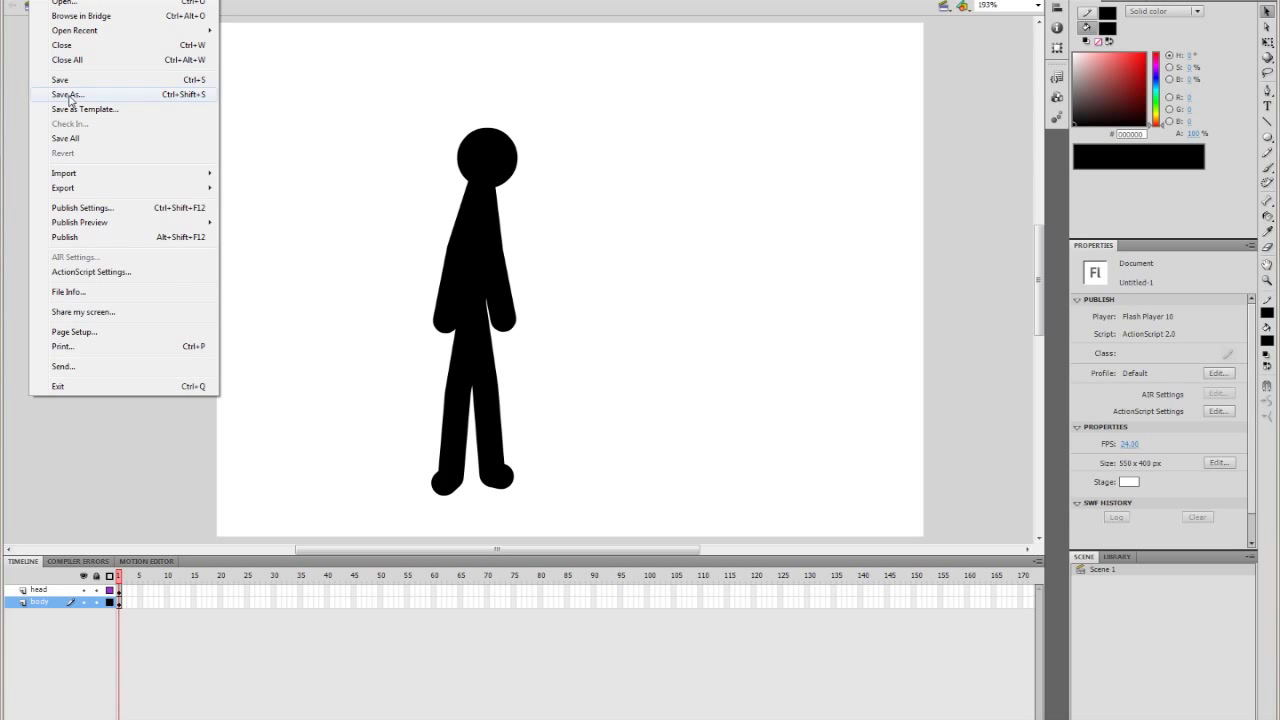
- Save the stick figure to the Desktop as 'stick_man_animat…' in Flash CS5 Document format
{"action": "left_click", "coordinate": [68, 94]}
{"action": "type", "text": "stick_man_anima"}
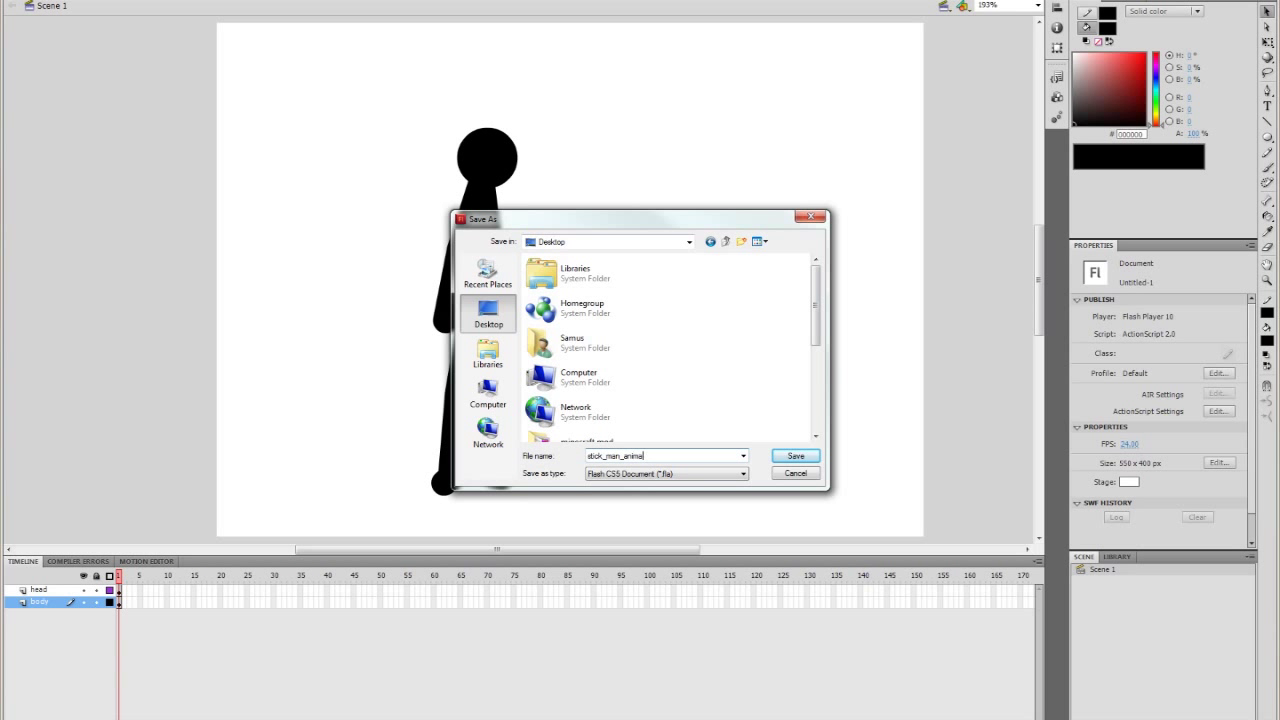
{"action": "left_click", "coordinate": [796, 456]}
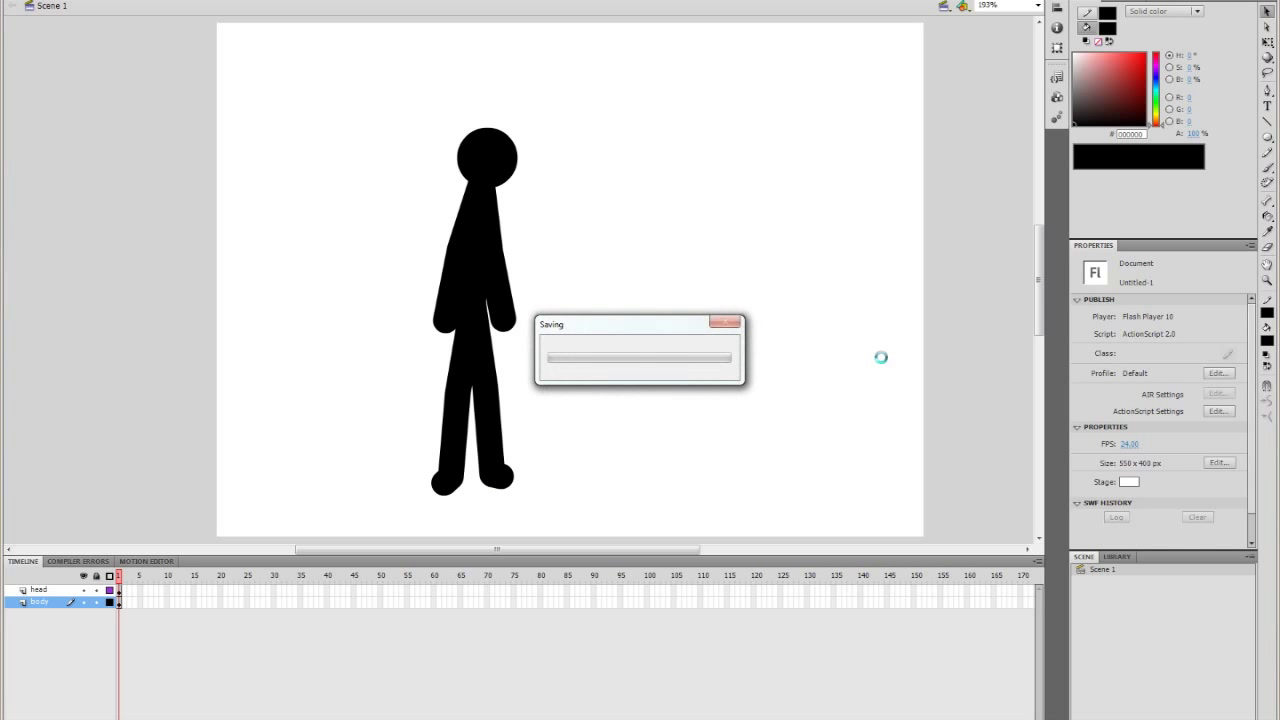